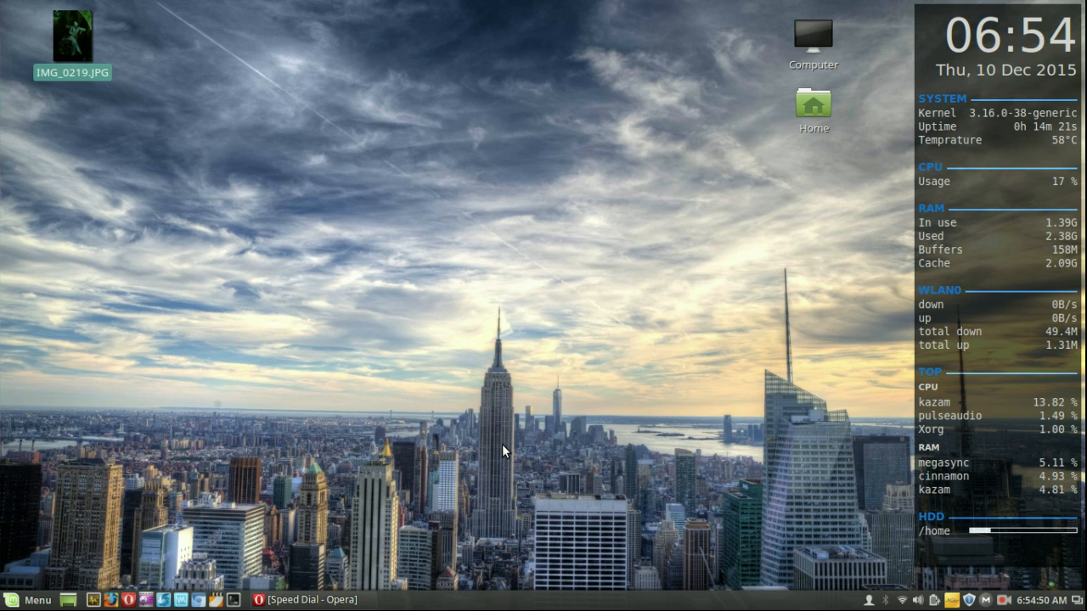
Search the Cinnamon menu for 'gparted' to find the GParted partition editor.
click(27, 601)
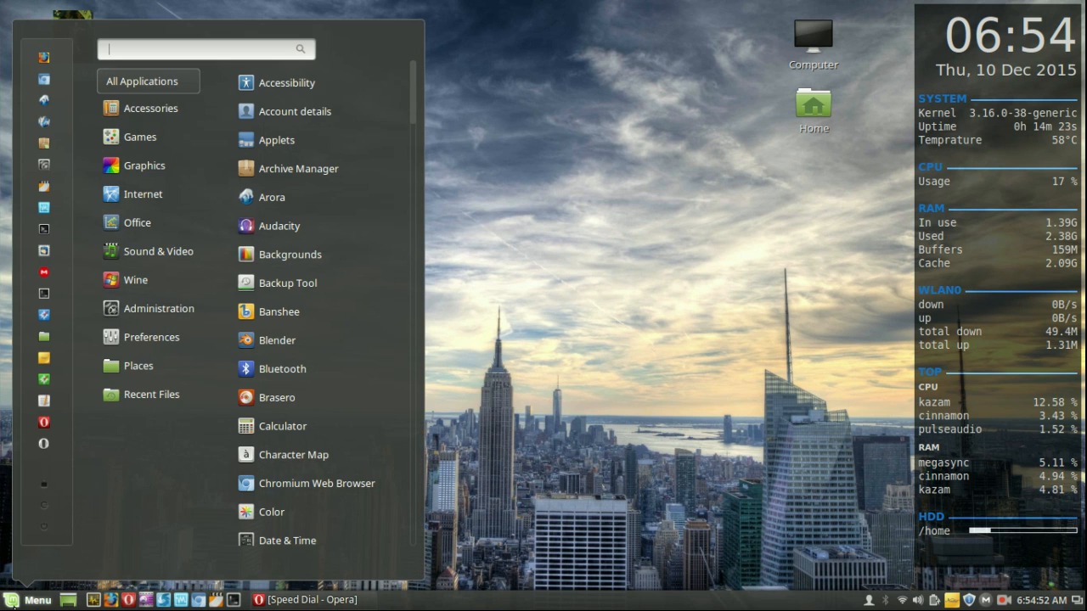
text(gparted)
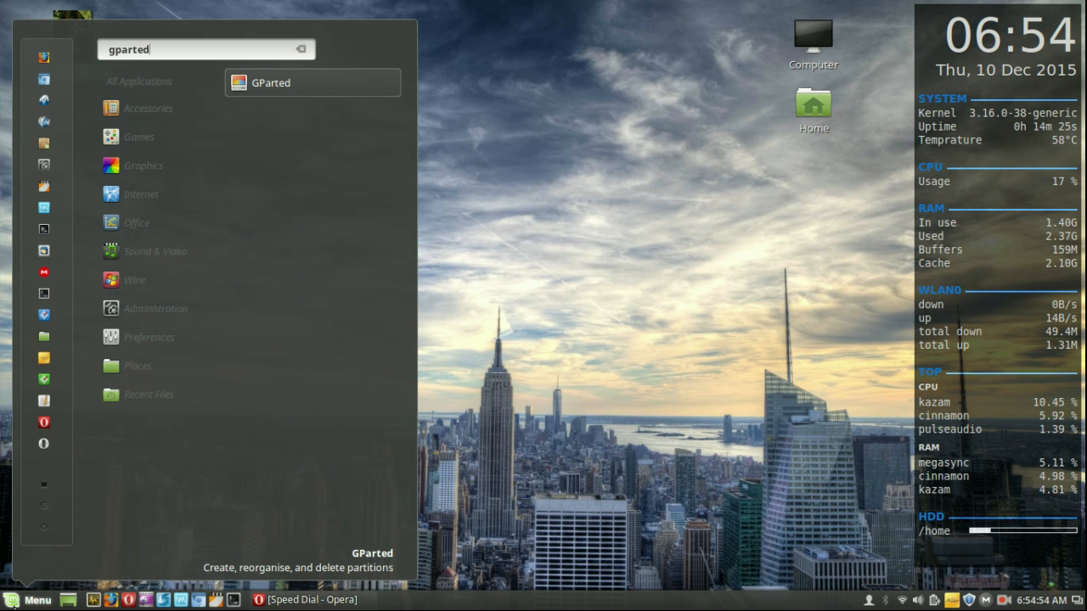
mouse_move(304, 91)
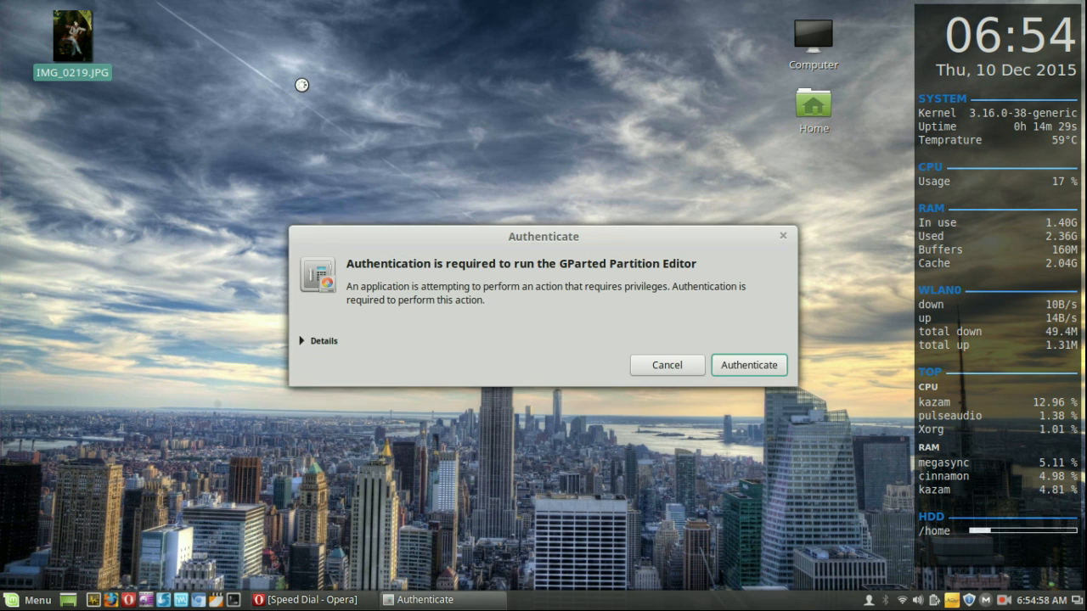
Authenticate with the administrator password so GParted launches on /dev/sda.
text(password)
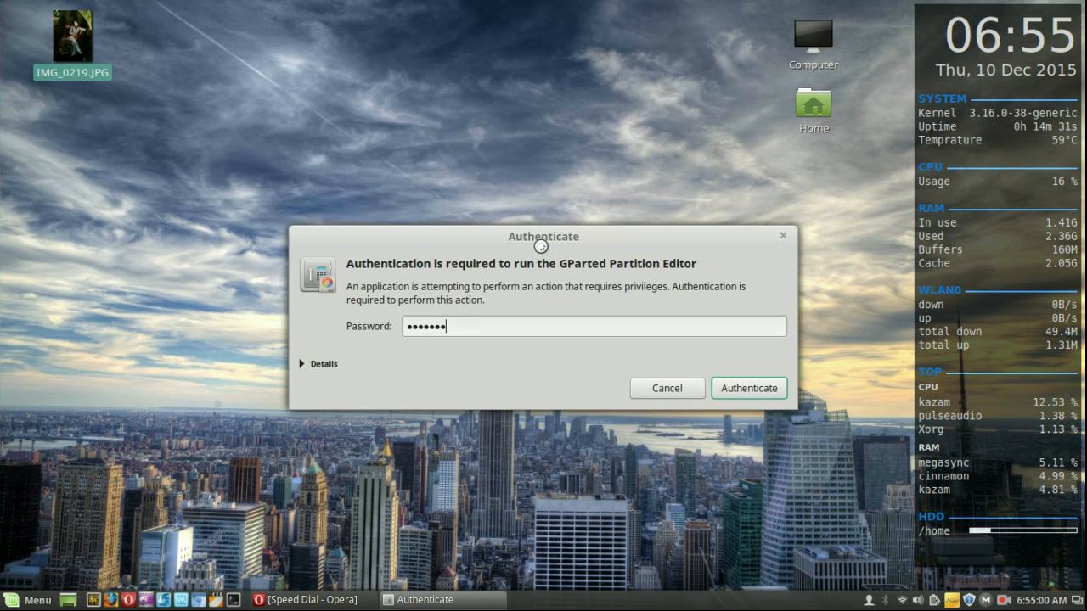
click(747, 387)
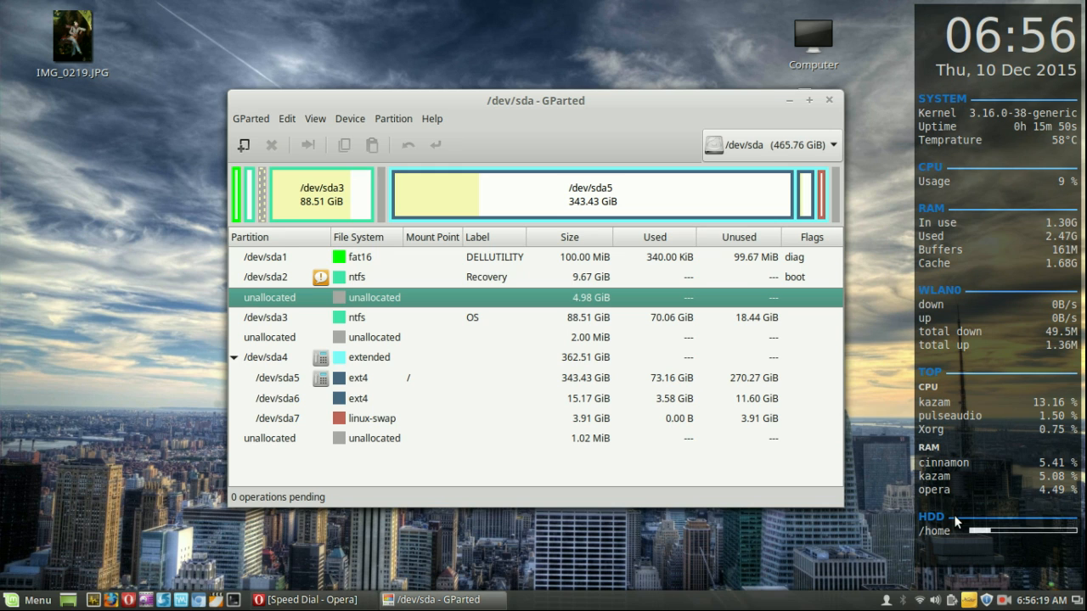
mouse_move(456, 295)
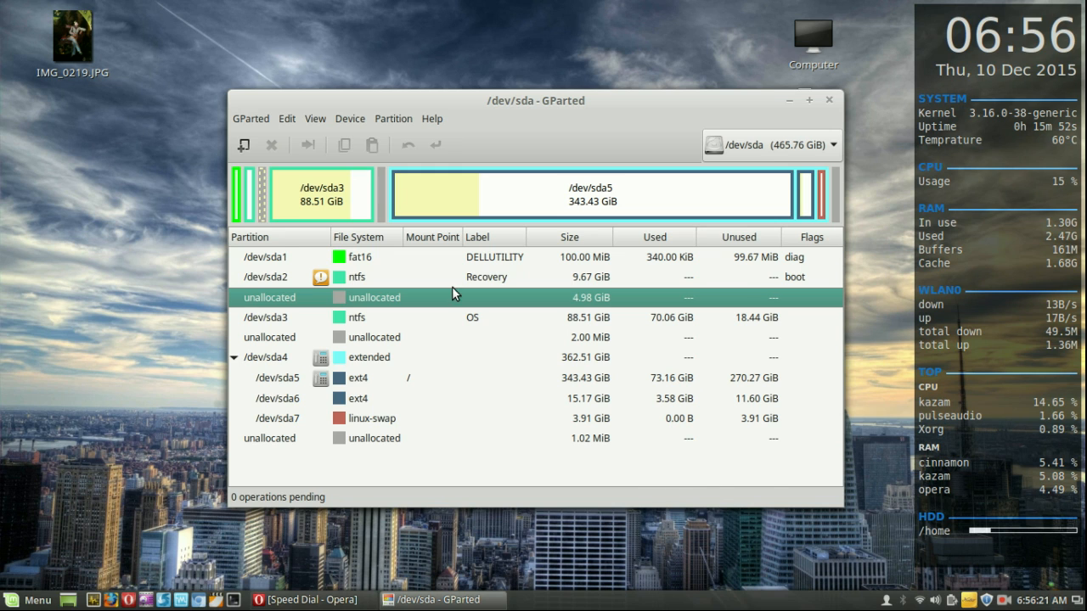
Move the GParted window to the top-left and maximize it to fill the screen.
drag(536, 100, 483, 97)
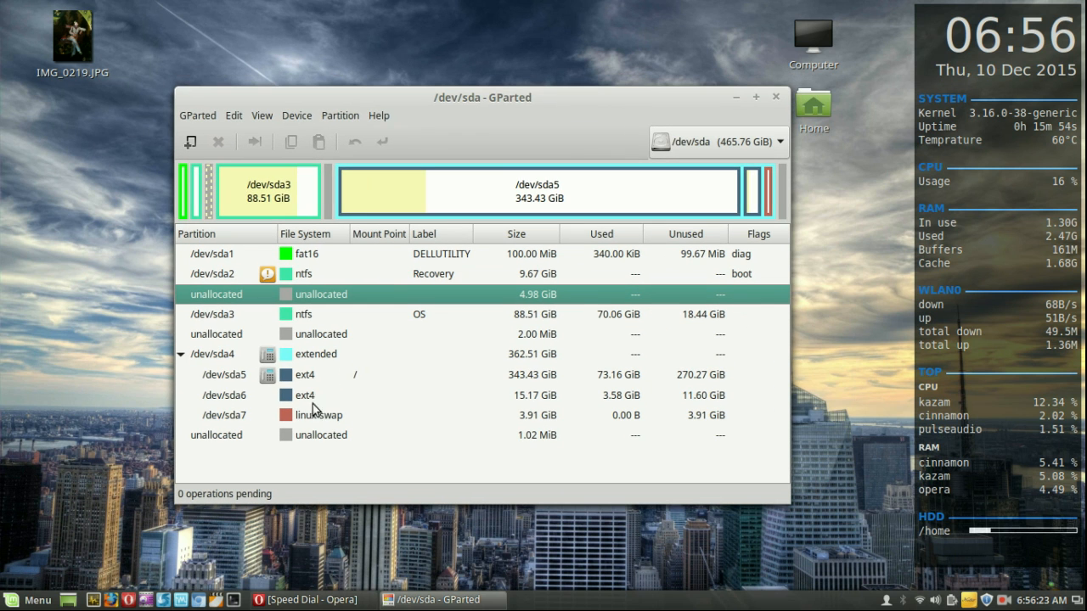
drag(482, 97, 352, 41)
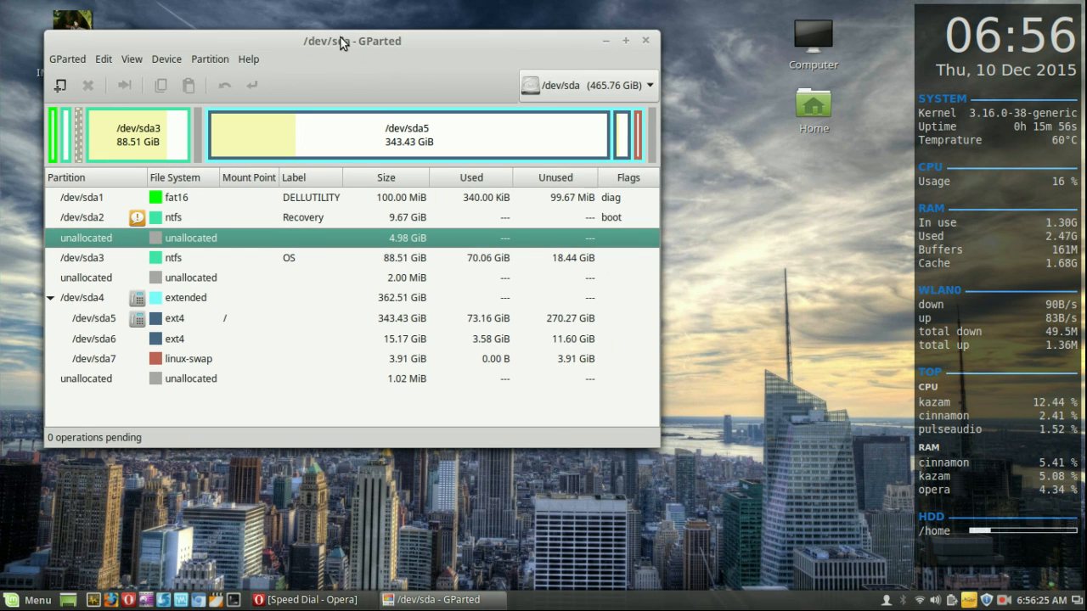
click(625, 41)
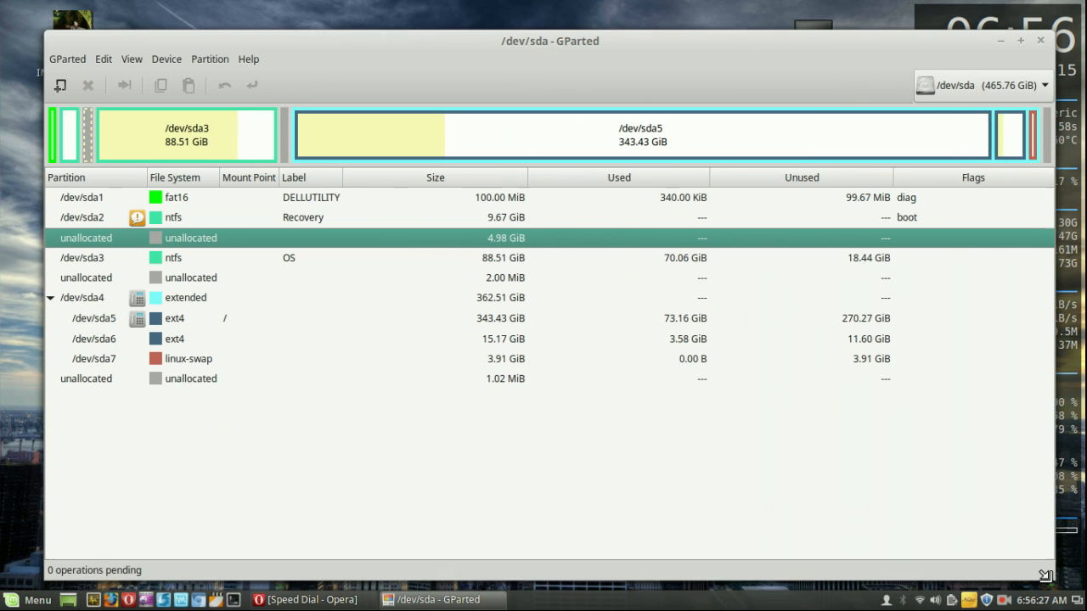
mouse_move(608, 127)
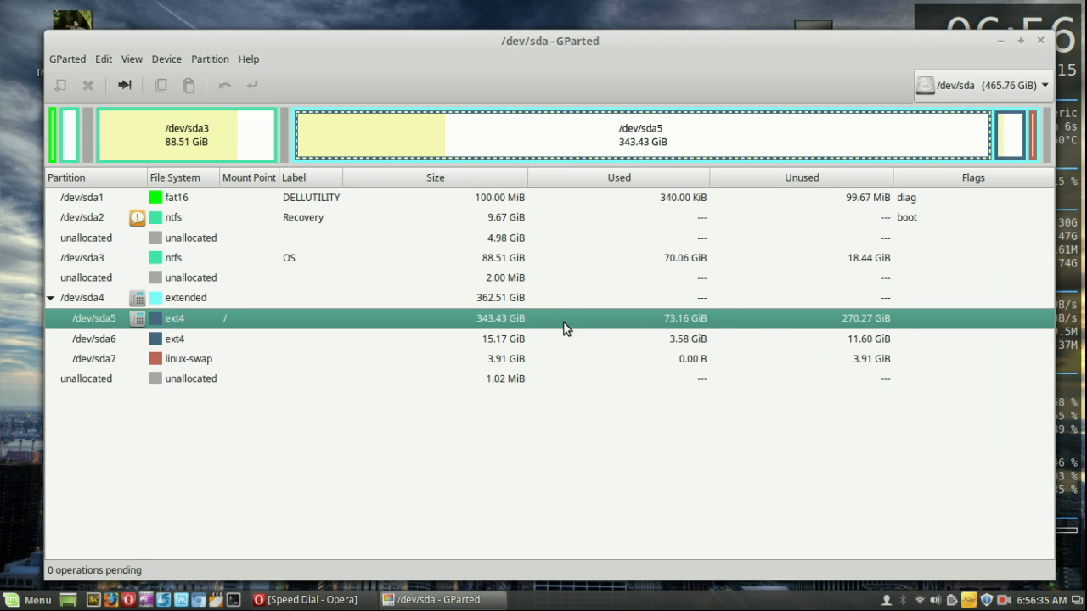
mouse_move(180, 329)
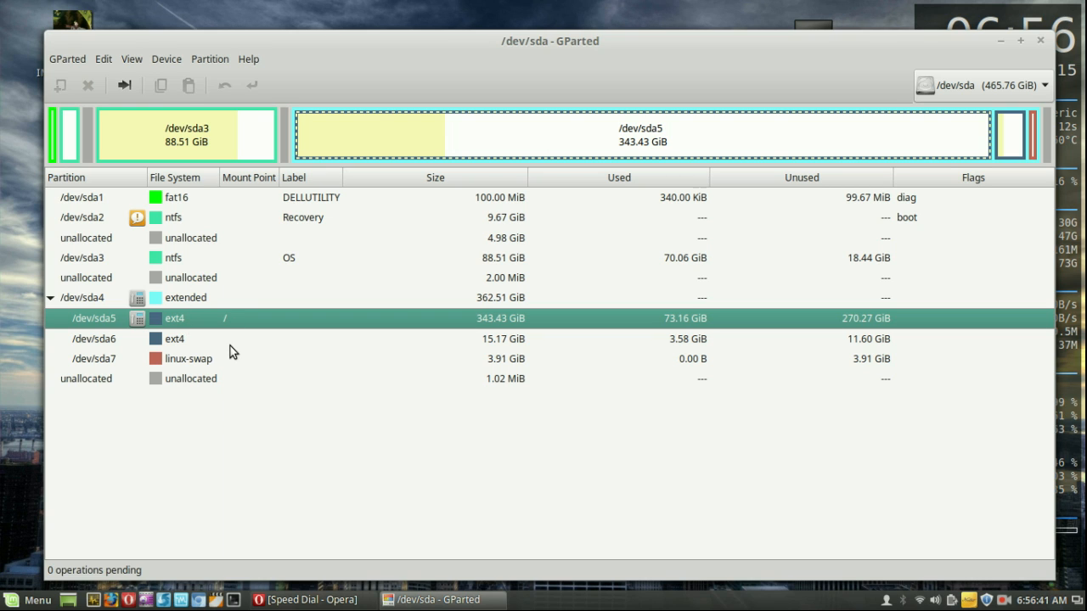
mouse_move(234, 343)
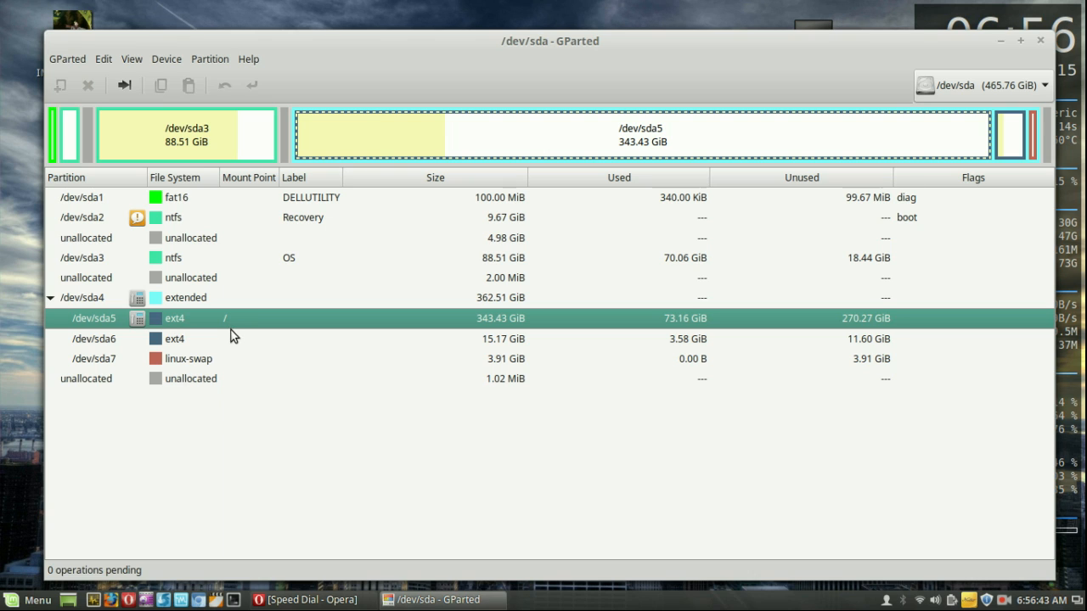
mouse_move(237, 332)
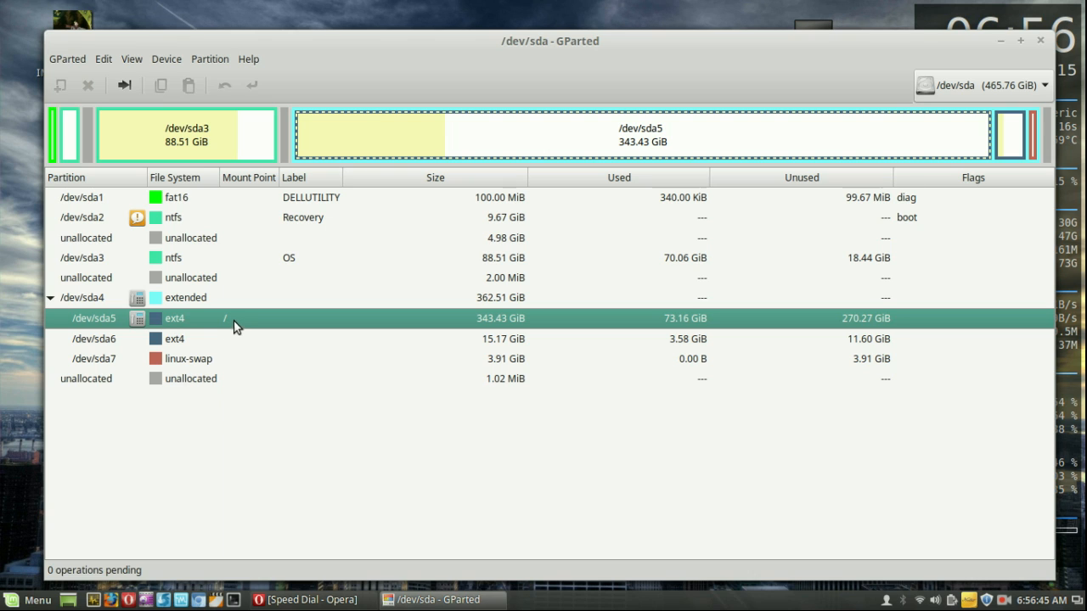
mouse_move(214, 117)
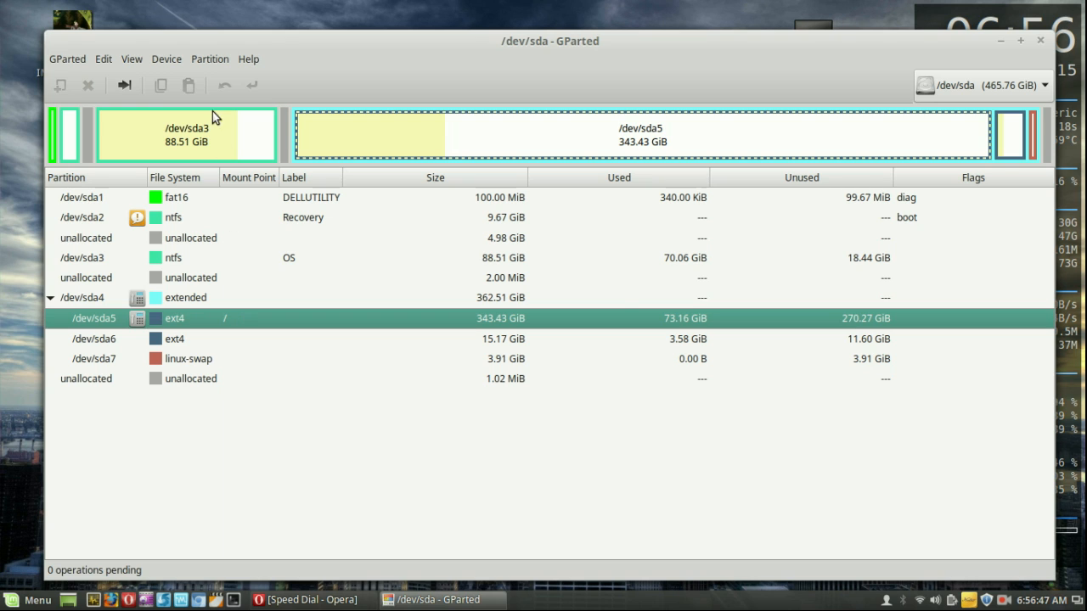
click(81, 258)
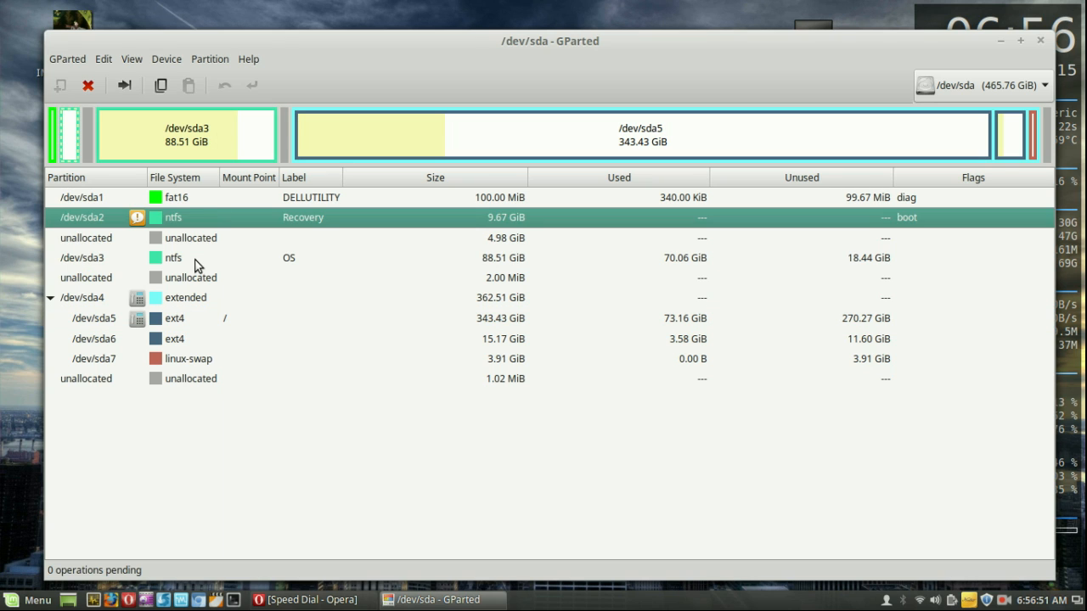
click(170, 258)
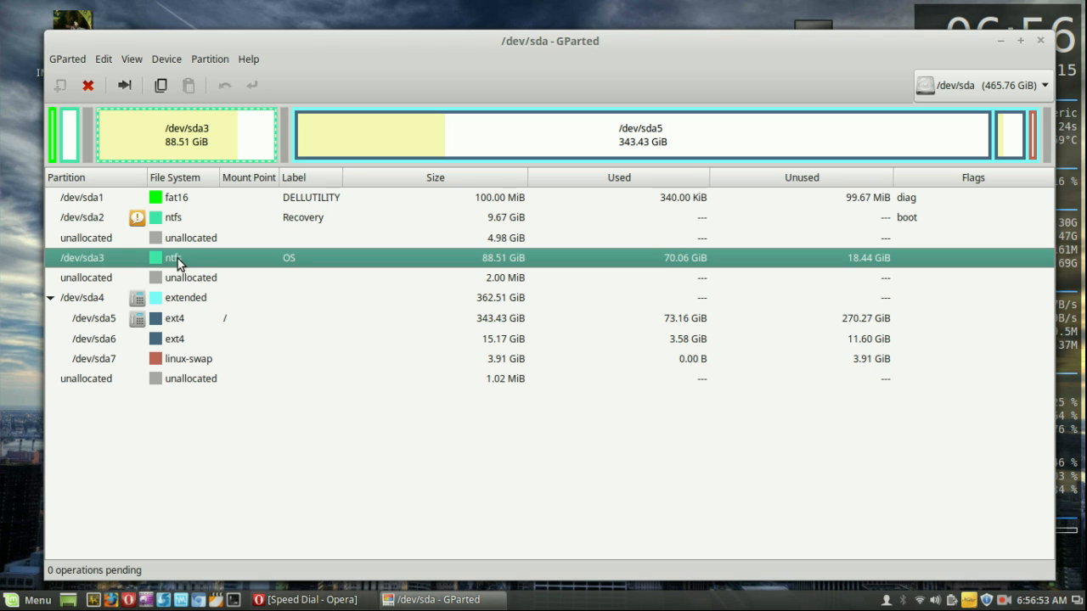
mouse_move(204, 265)
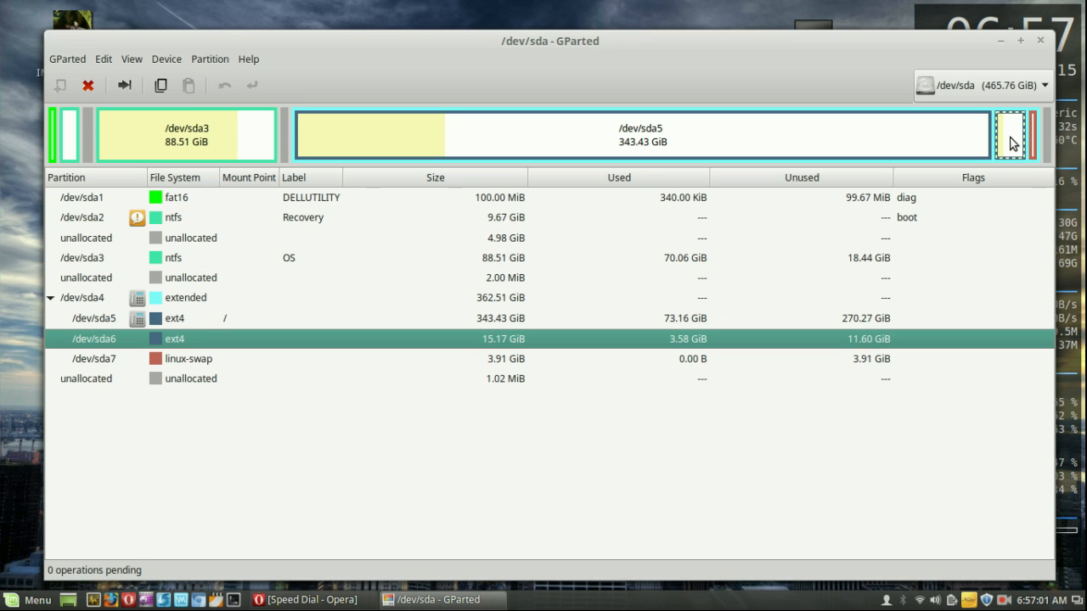
mouse_move(234, 348)
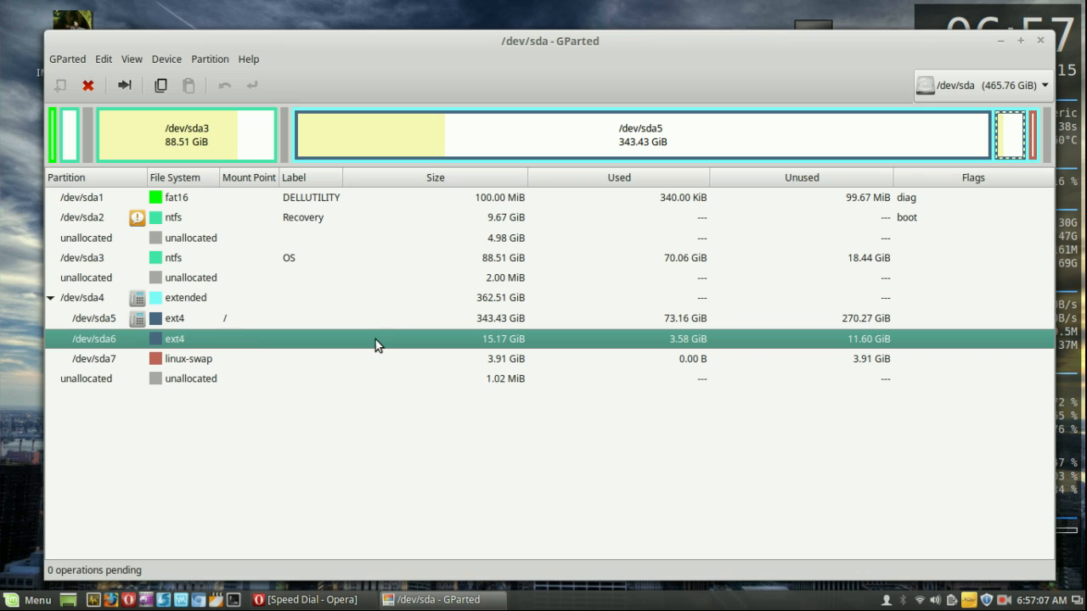
mouse_move(278, 65)
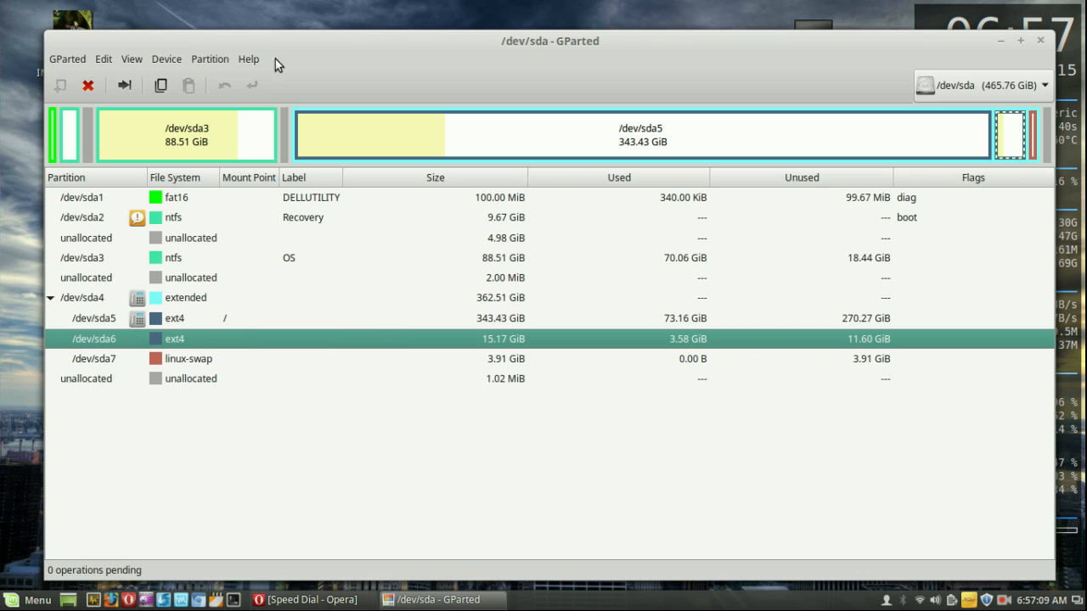
mouse_move(773, 360)
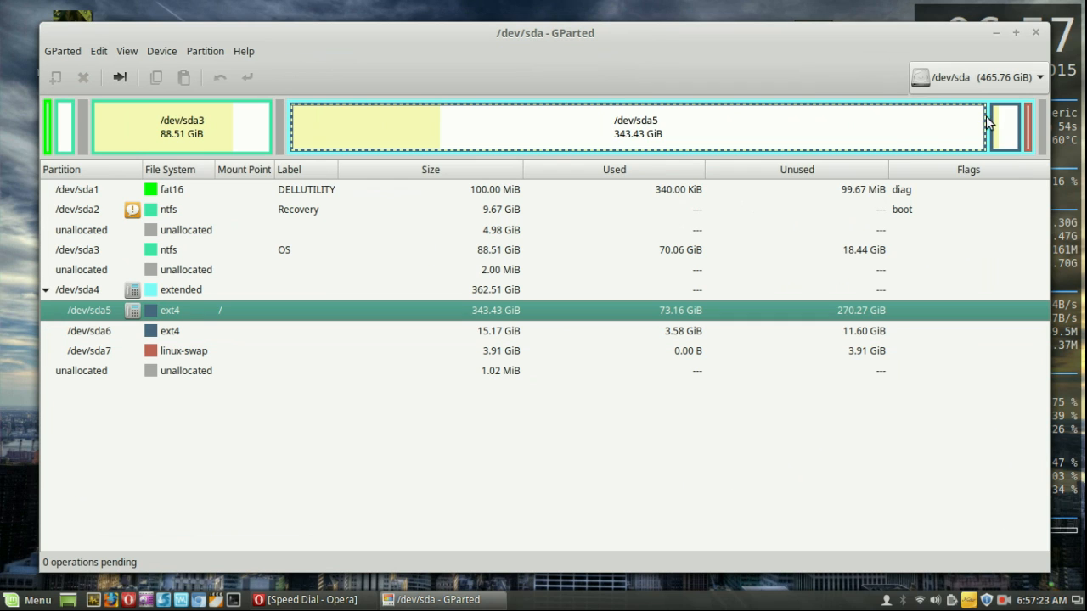
mouse_move(645, 142)
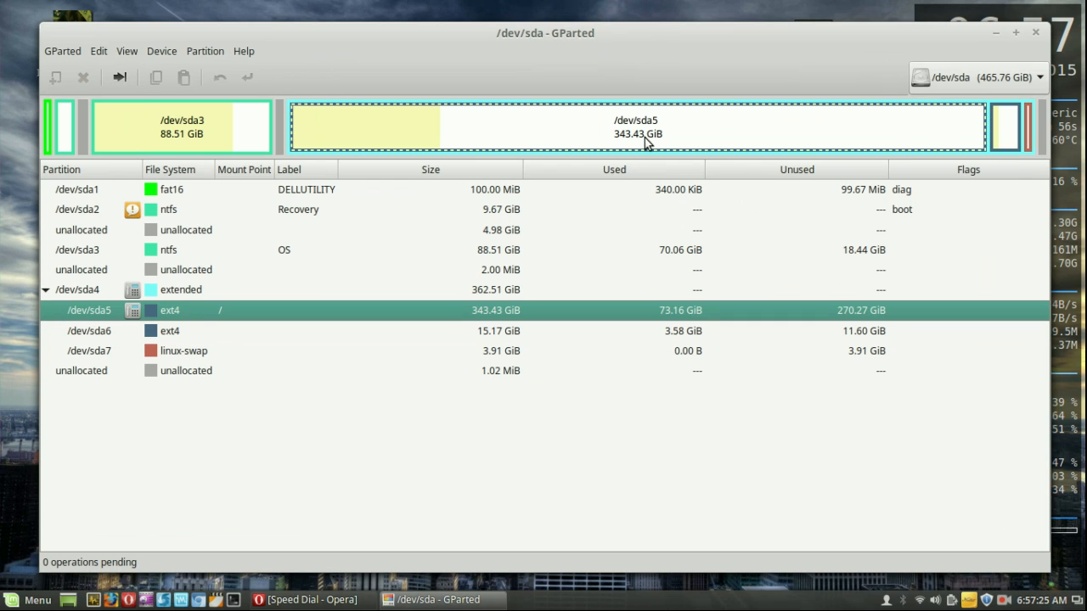
mouse_move(938, 127)
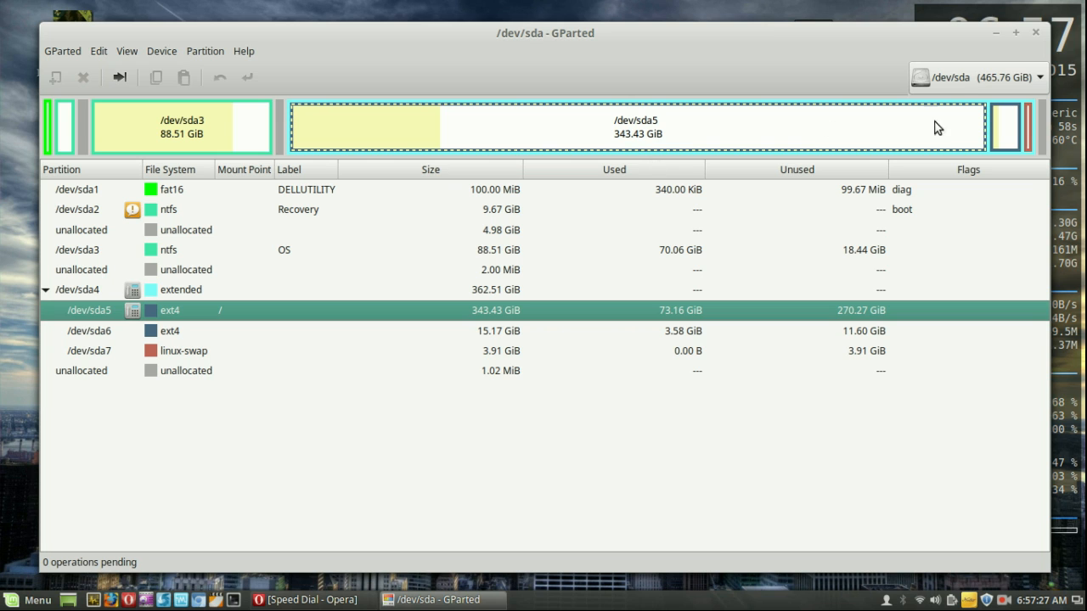
mouse_move(601, 44)
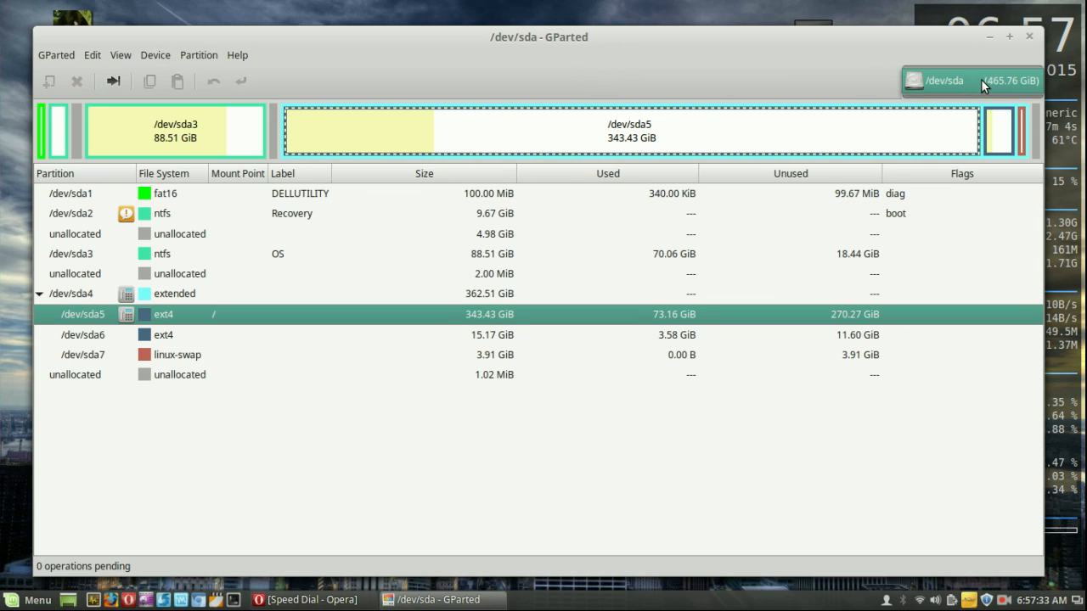
mouse_move(798, 82)
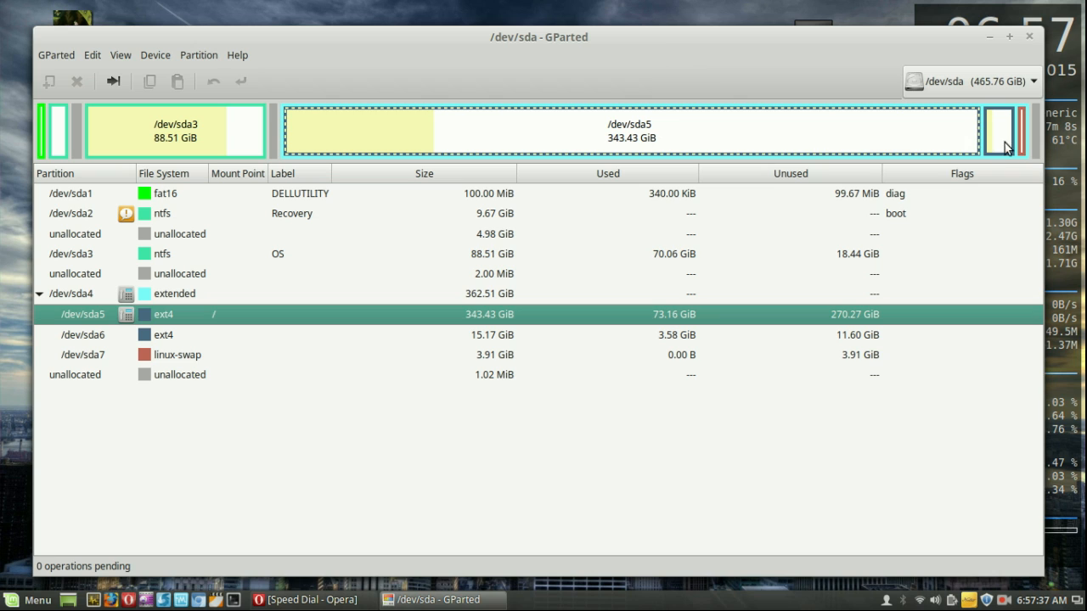
mouse_move(982, 138)
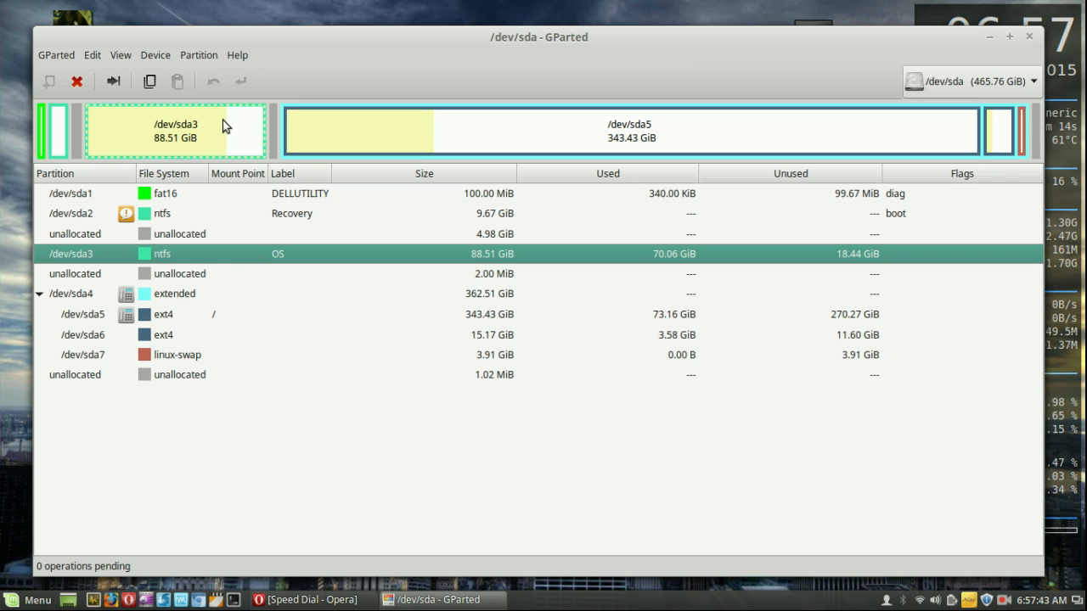
mouse_move(227, 139)
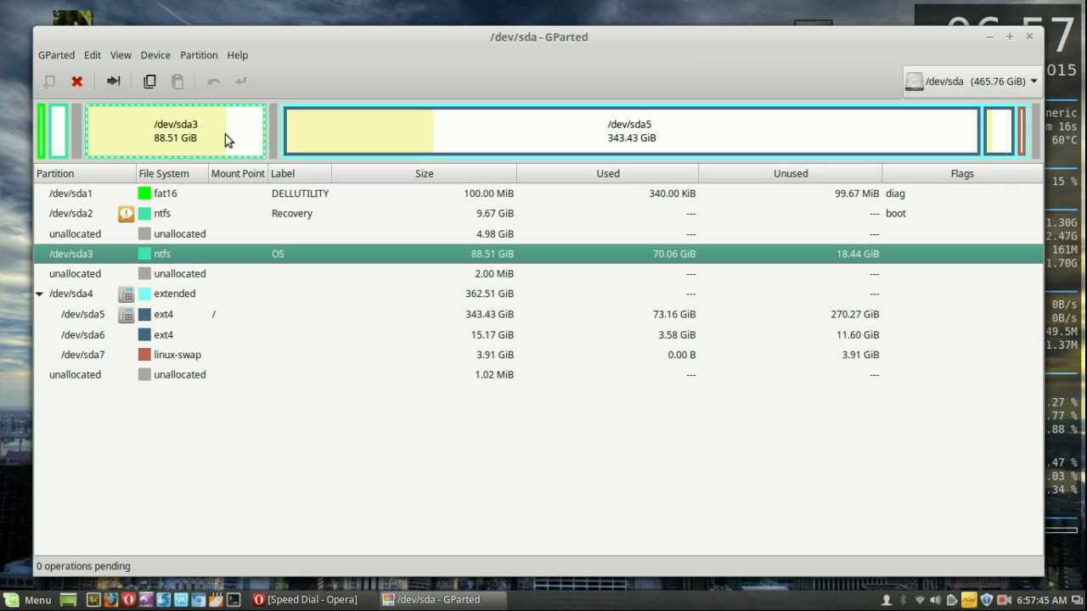
mouse_move(173, 264)
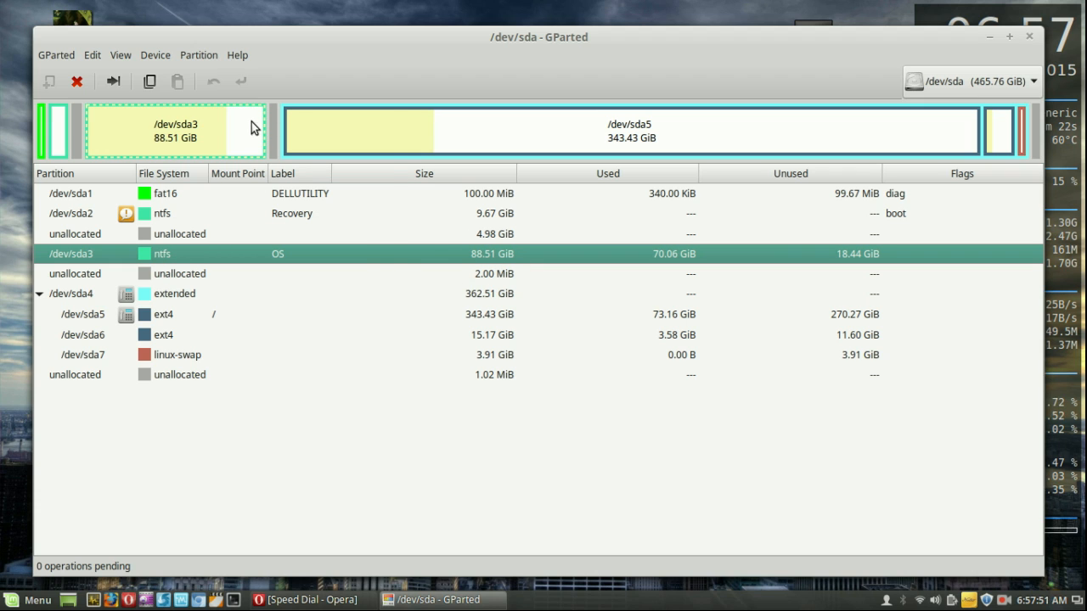
Shrink /dev/sda3 to about 81372 MiB (79.46 GiB), leaving 9.04 GiB unallocated as a pending operation.
right_click(173, 129)
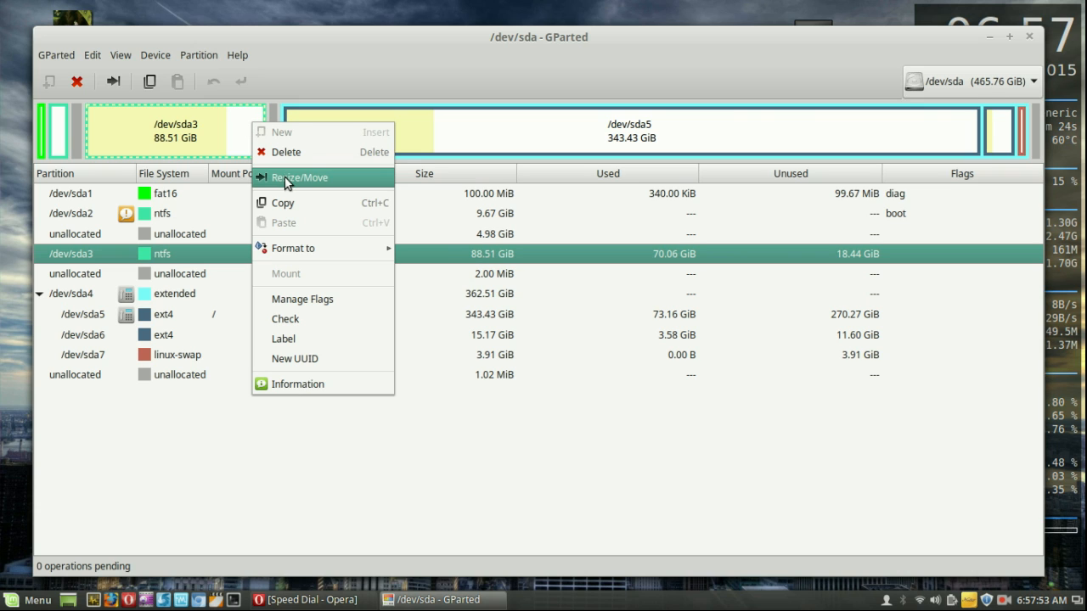
mouse_move(353, 169)
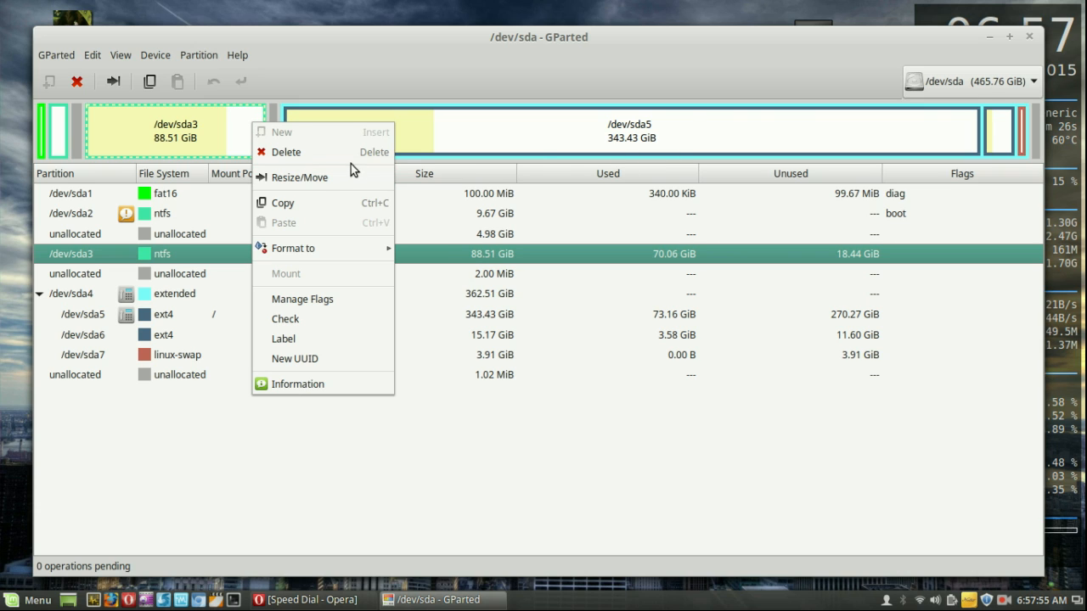
click(299, 177)
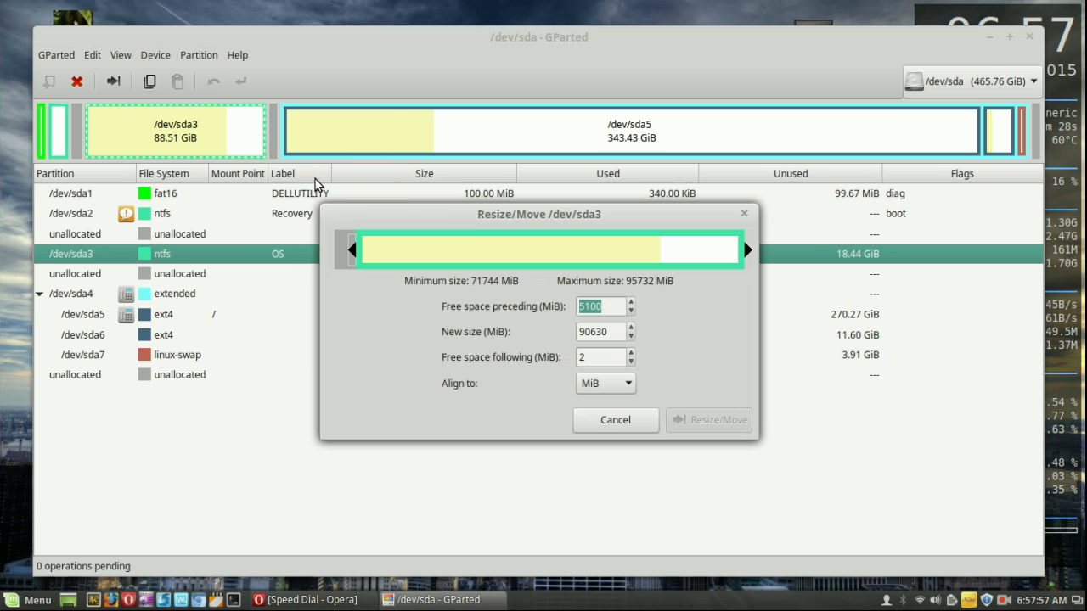
drag(748, 250, 729, 250)
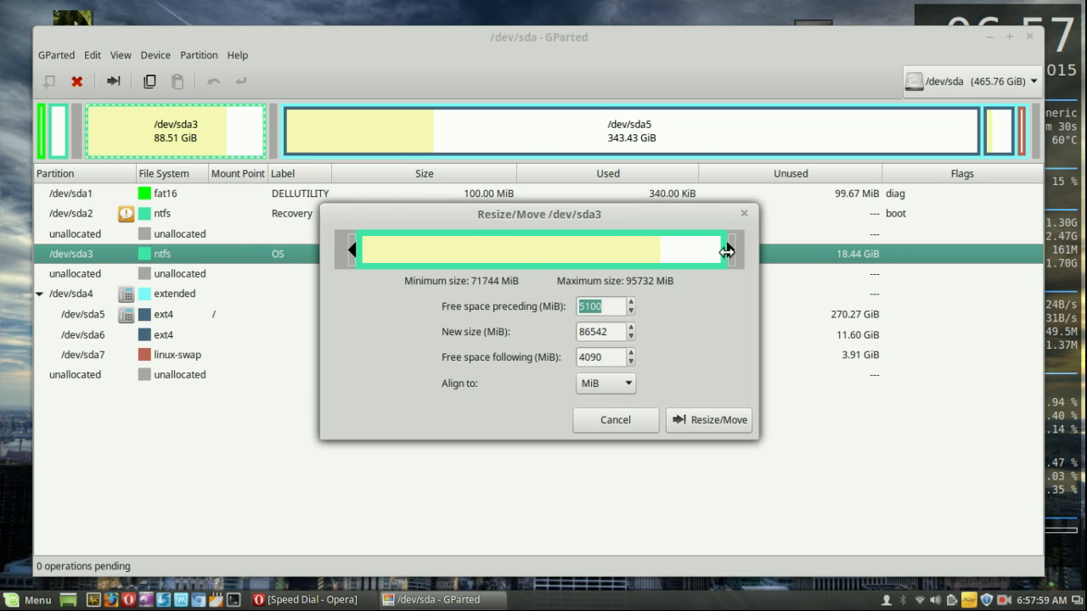
drag(726, 248, 710, 247)
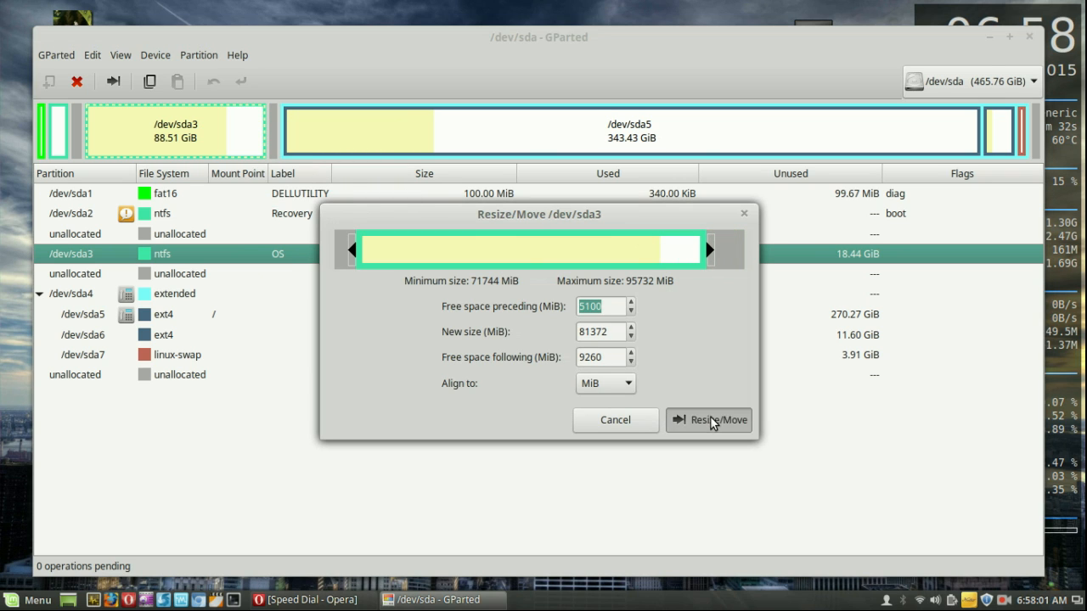
click(708, 420)
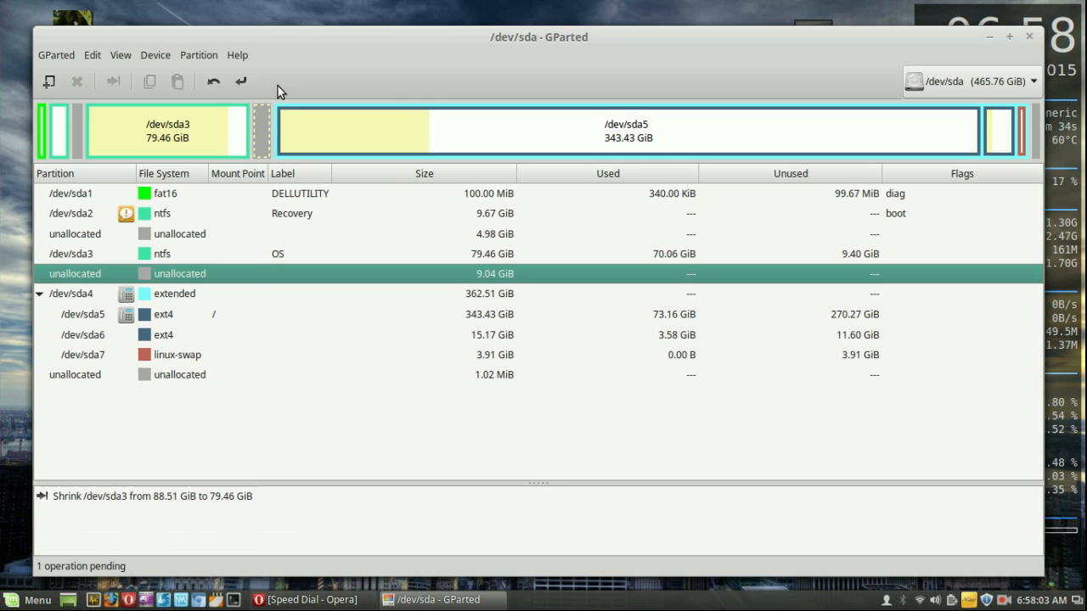
mouse_move(173, 501)
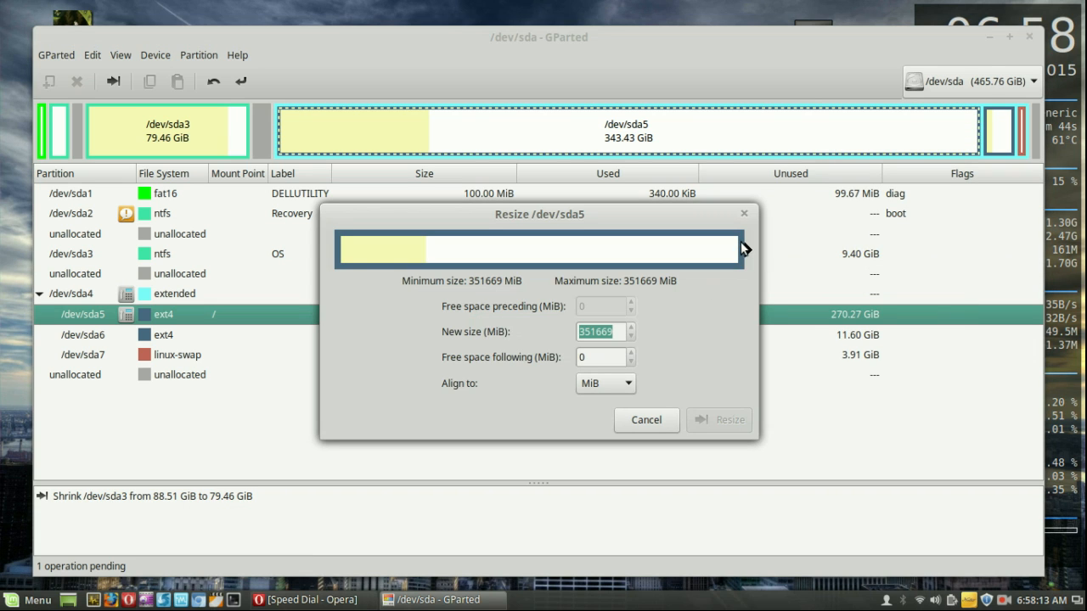
mouse_move(584, 346)
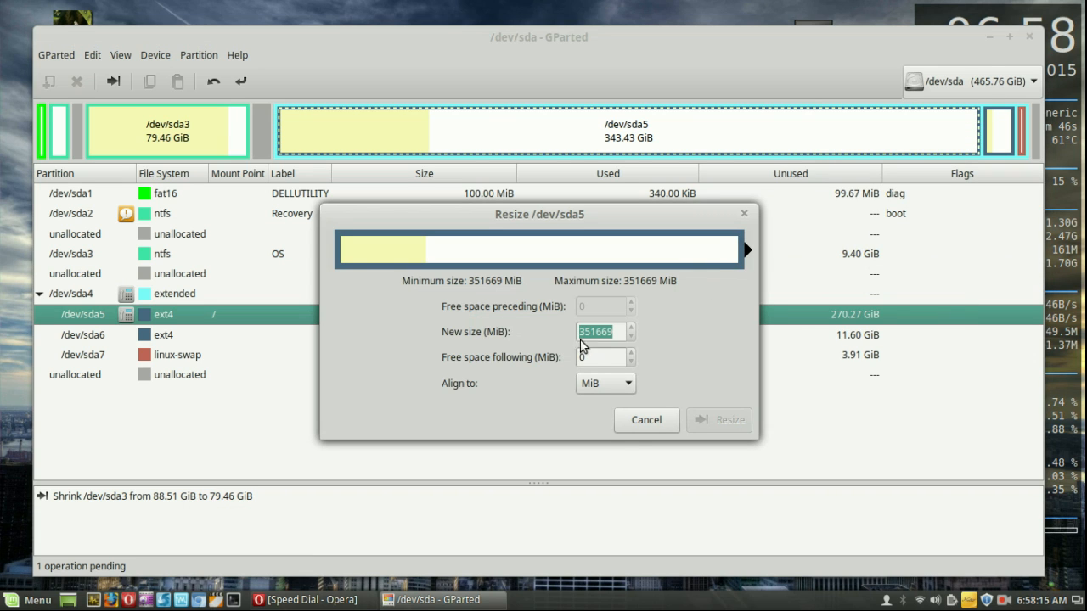
Cancel the Resize /dev/sda5 dialog unchanged, keeping its size at 351669 MiB.
click(646, 420)
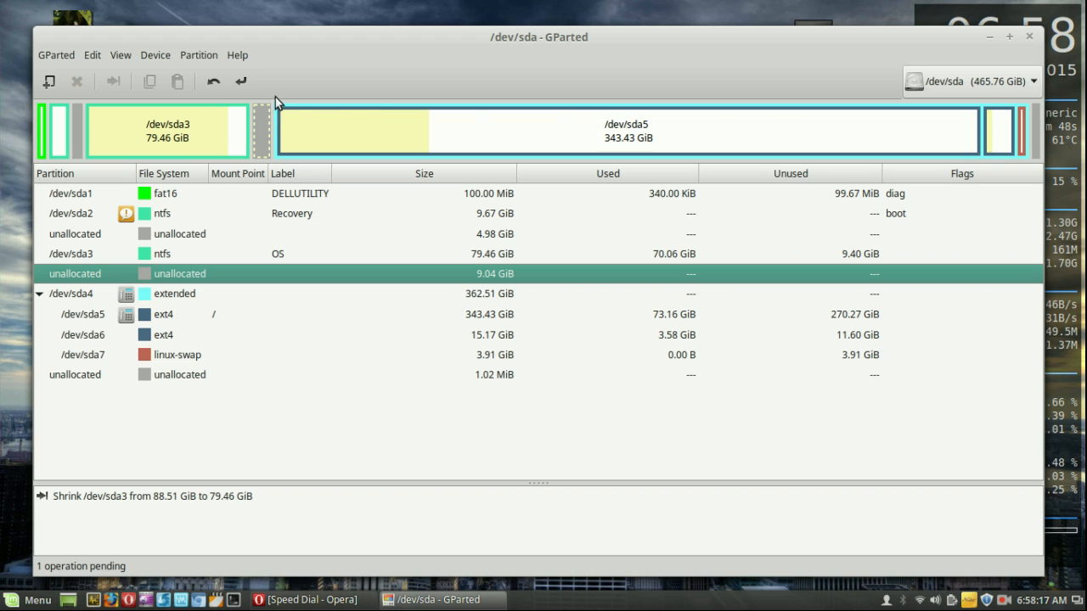
mouse_move(611, 163)
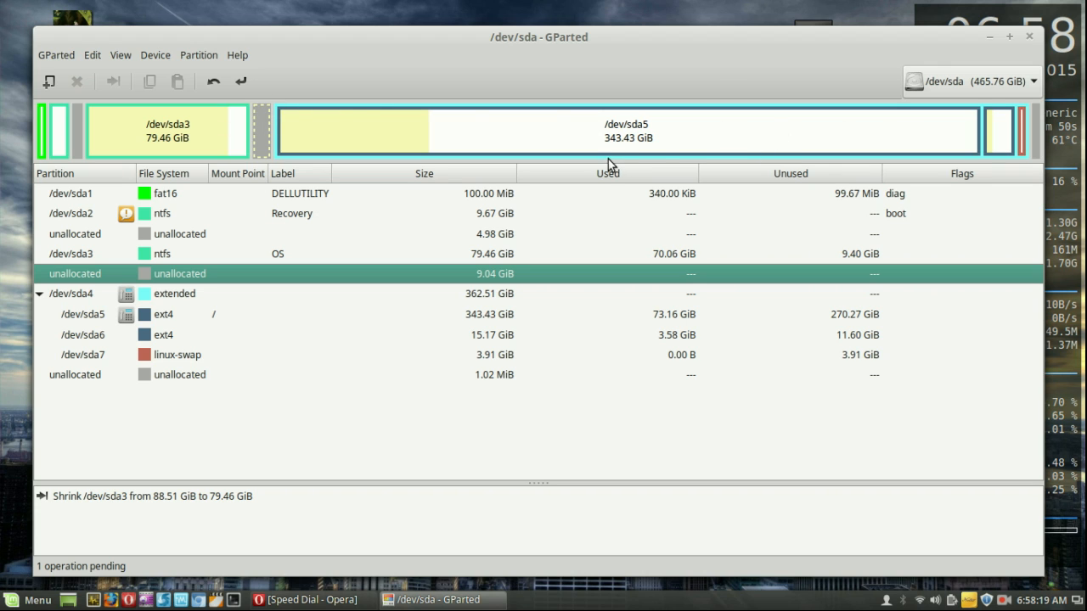
mouse_move(116, 127)
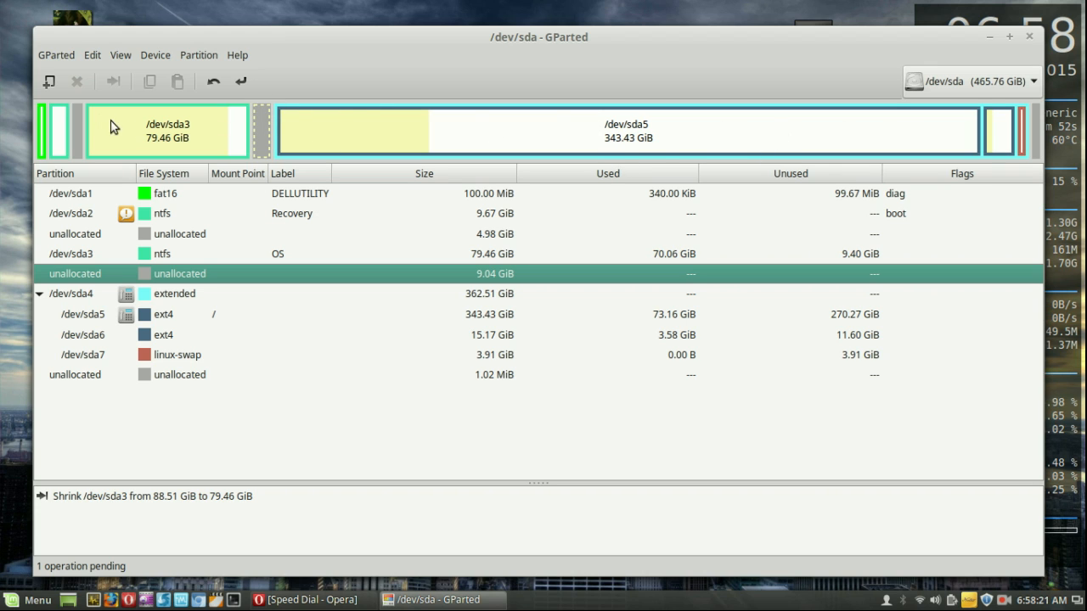
mouse_move(238, 136)
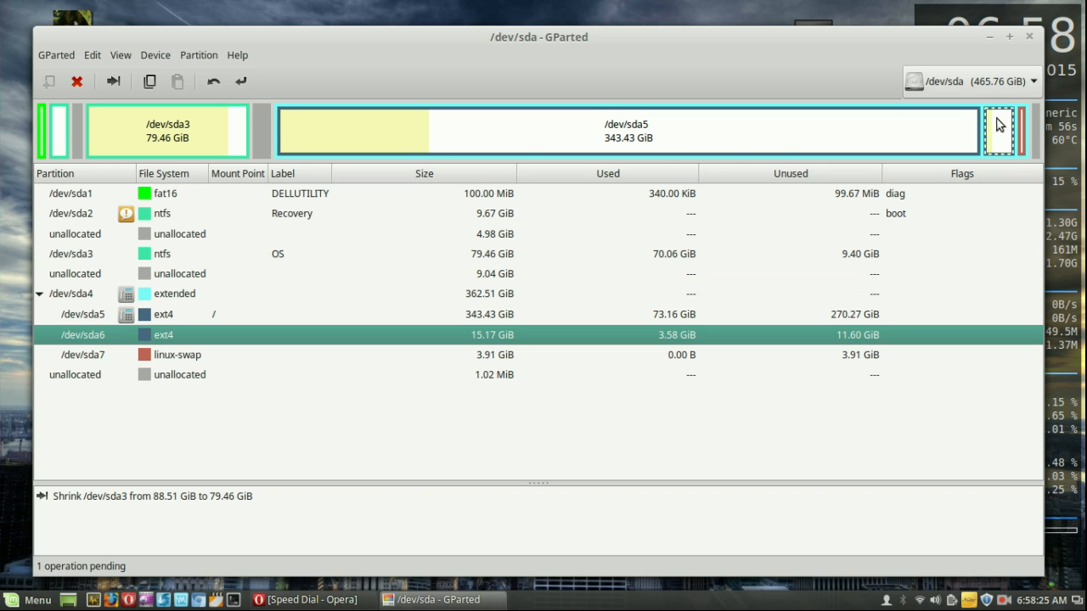
mouse_move(547, 251)
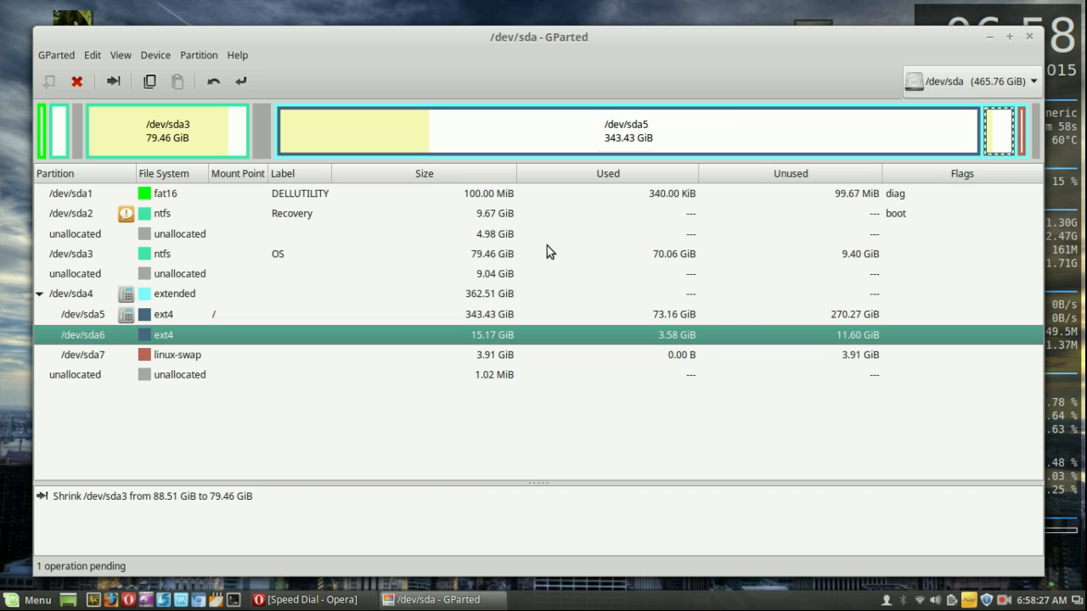
mouse_move(614, 228)
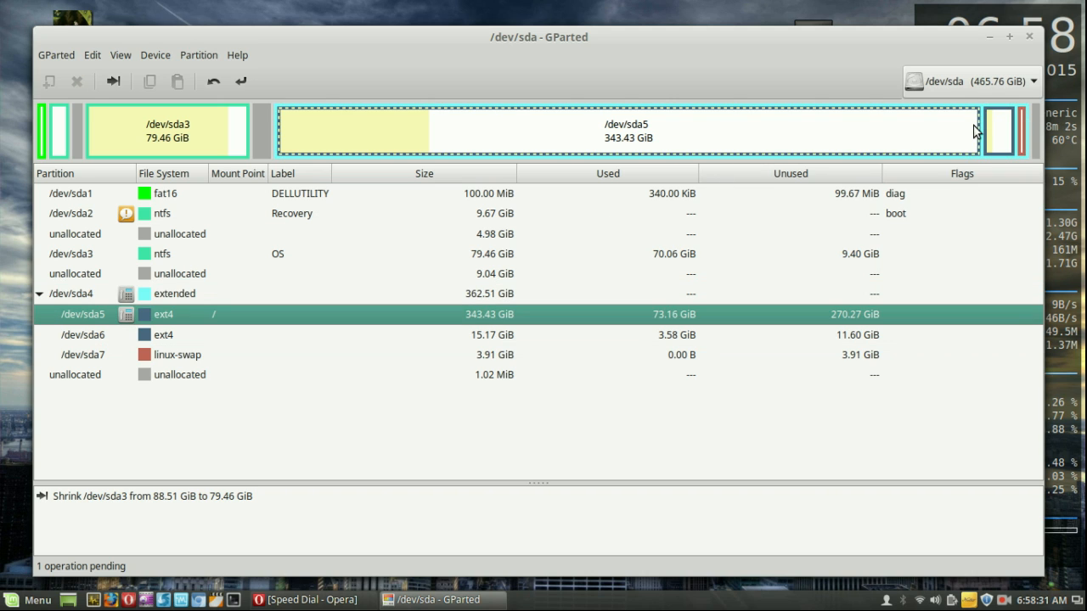
Open Resize/Move for /dev/sda5 and cancel it again, leaving 351669 MiB unchanged.
right_click(998, 132)
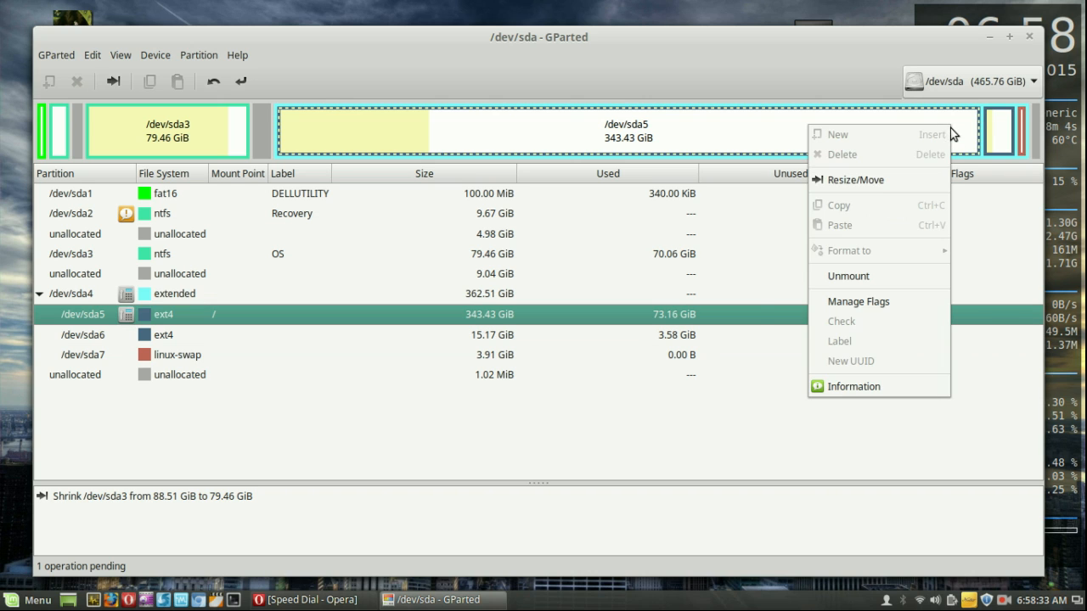
click(856, 180)
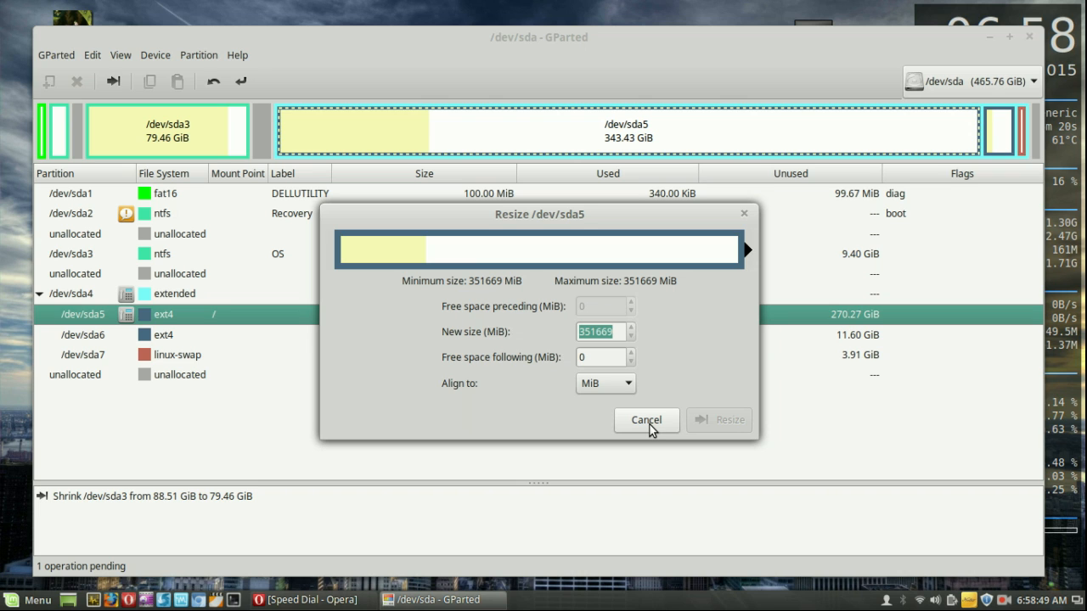
click(646, 420)
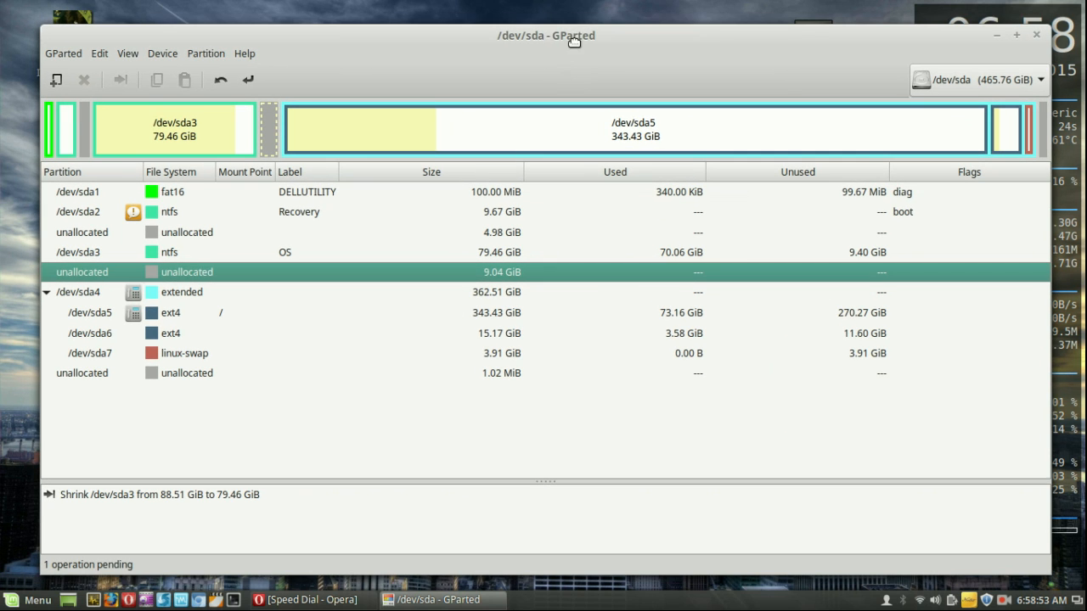
mouse_move(598, 160)
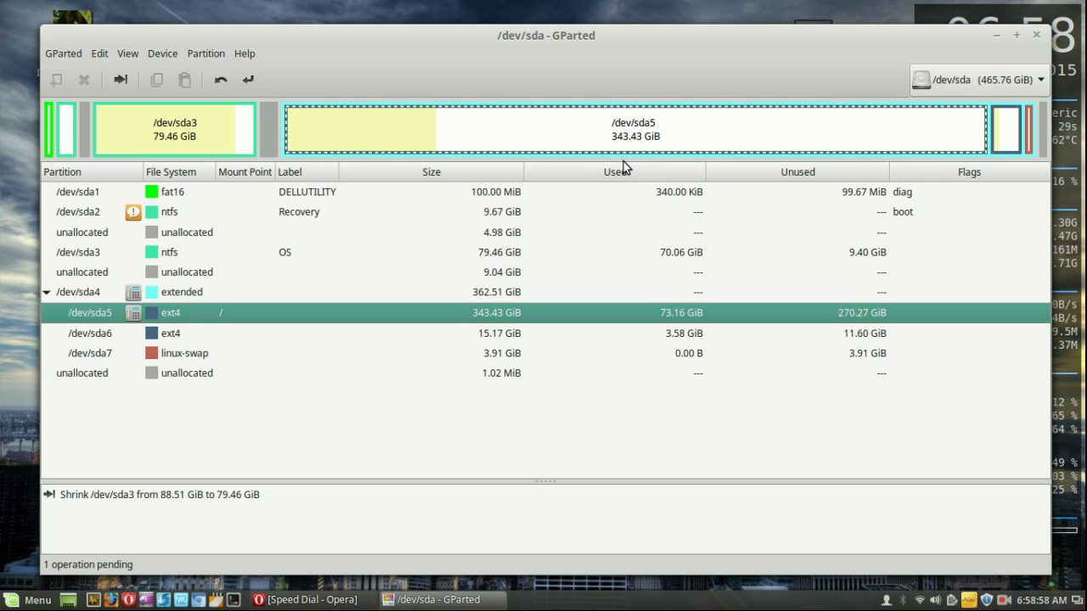
mouse_move(672, 151)
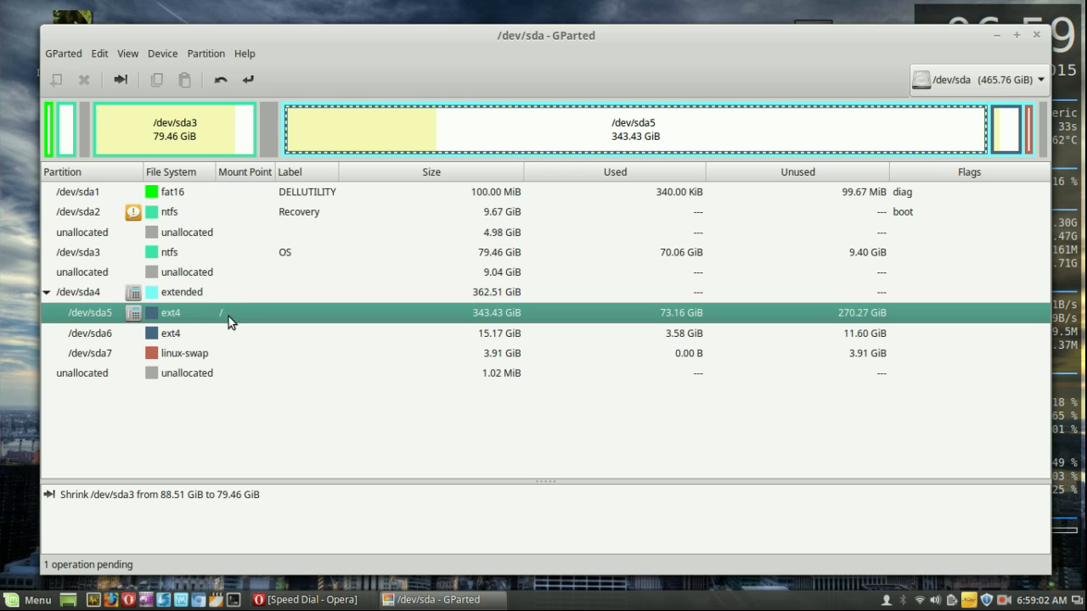
mouse_move(659, 192)
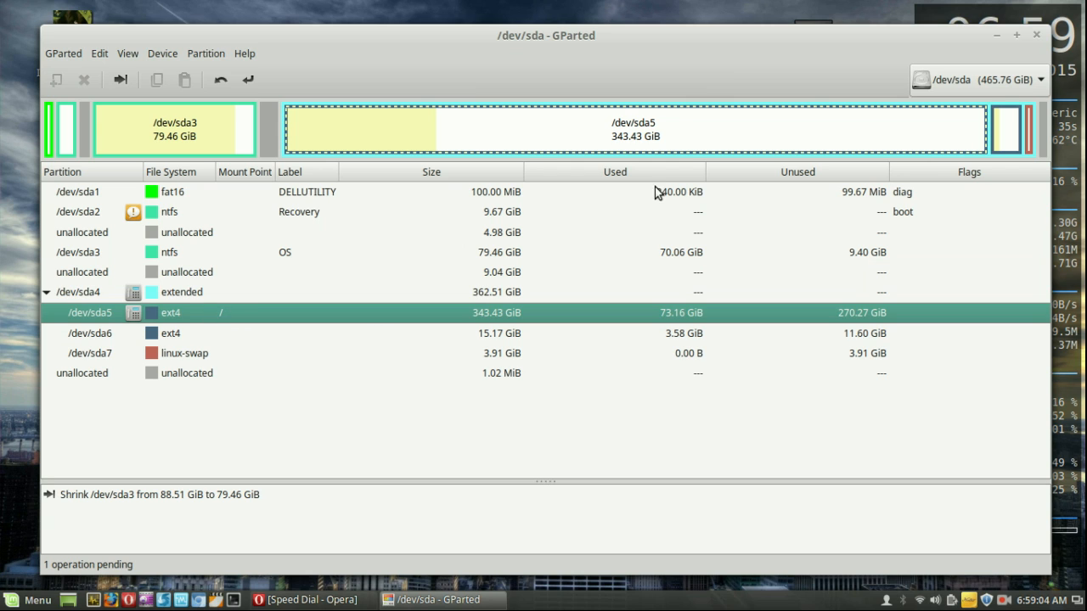
mouse_move(720, 143)
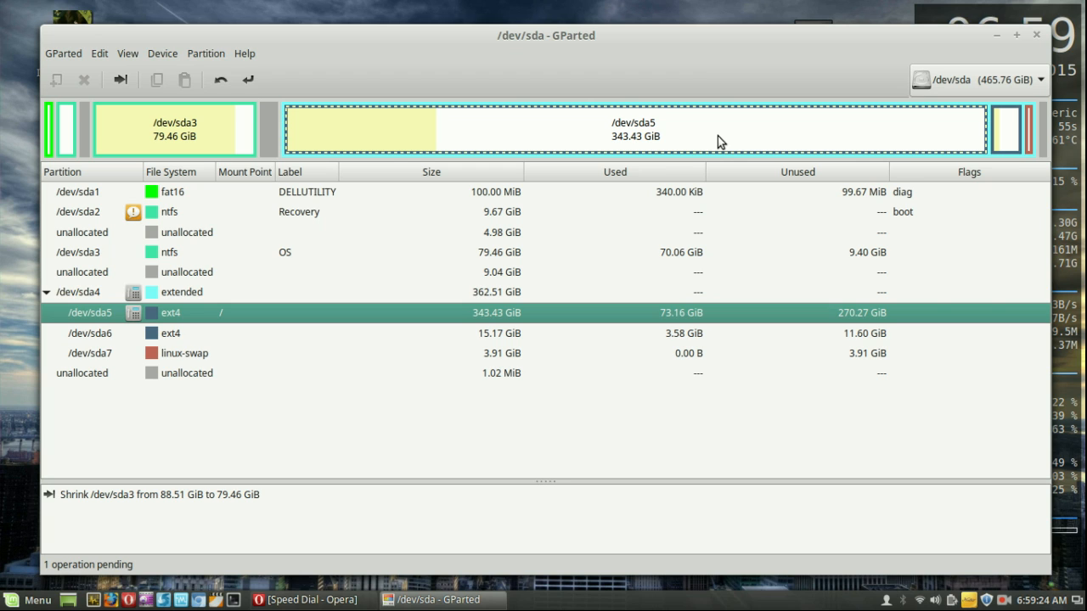
mouse_move(670, 138)
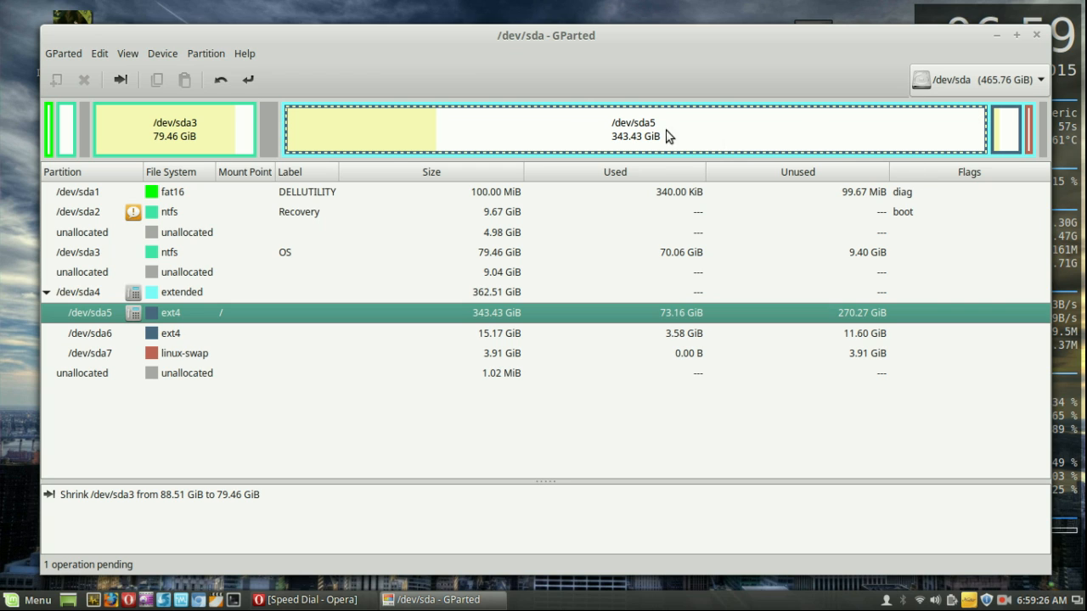
mouse_move(537, 191)
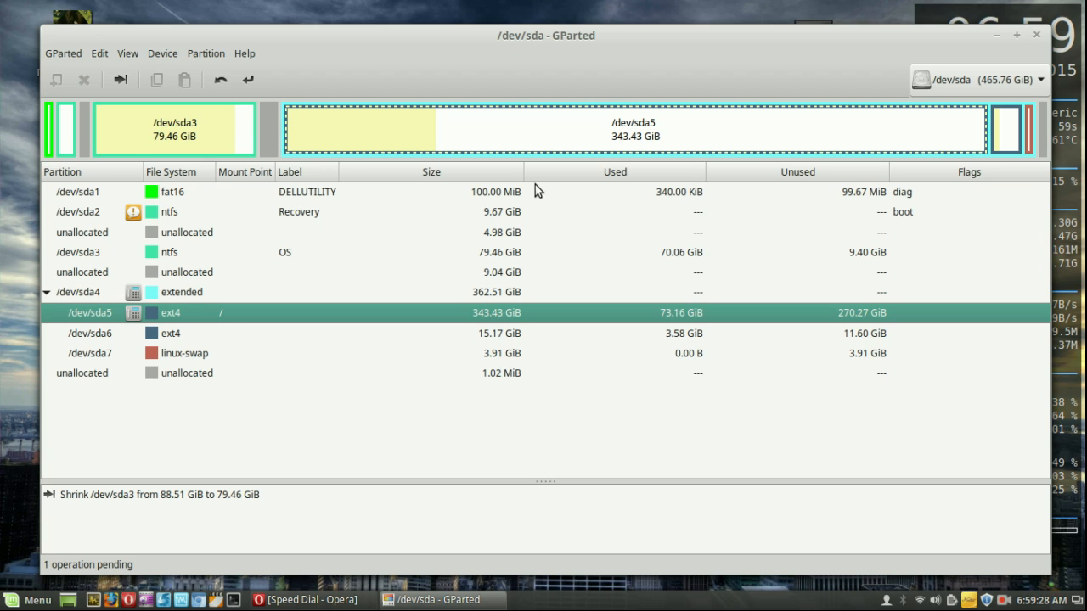
mouse_move(190, 343)
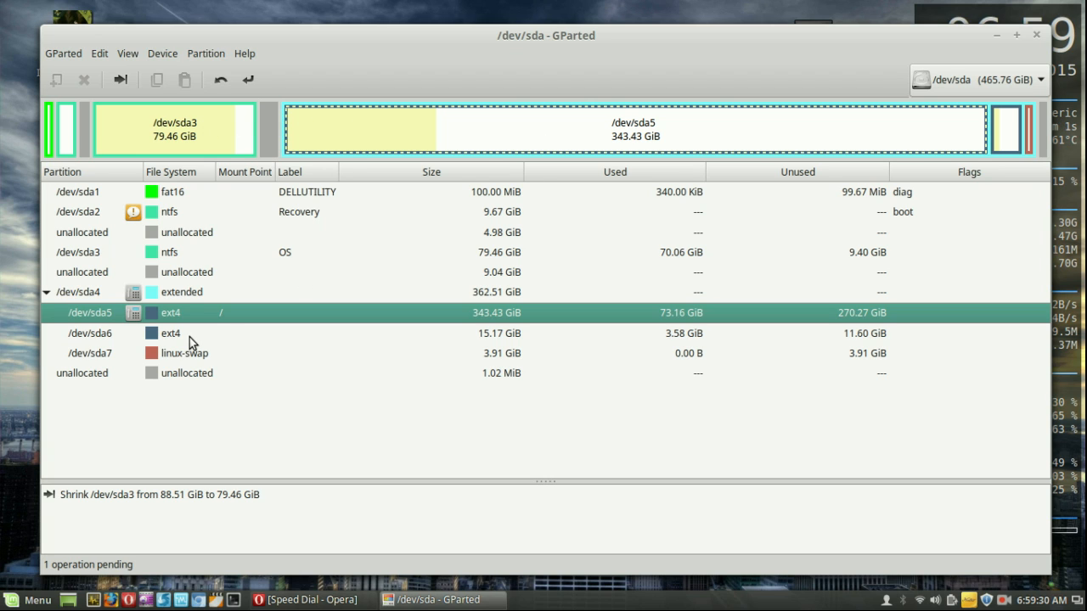